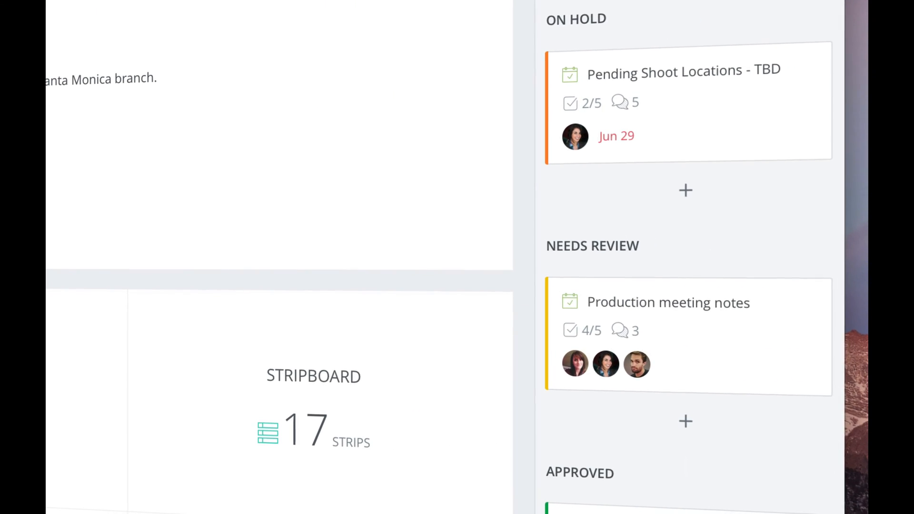
# From Call Sheets, reach Barber Gurus - Day 3's task board and start a 'Call Sheet Refinements' card
pyautogui.scroll(-3)
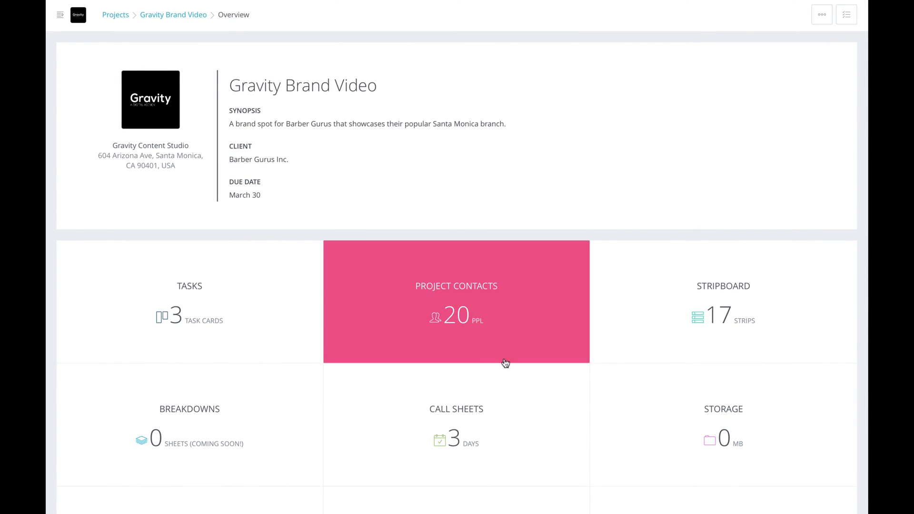
pyautogui.click(456, 423)
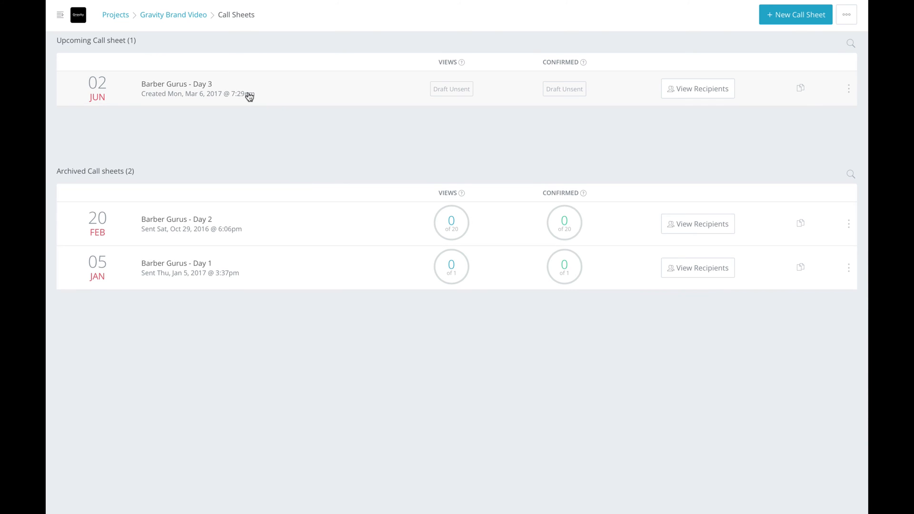
pyautogui.click(176, 84)
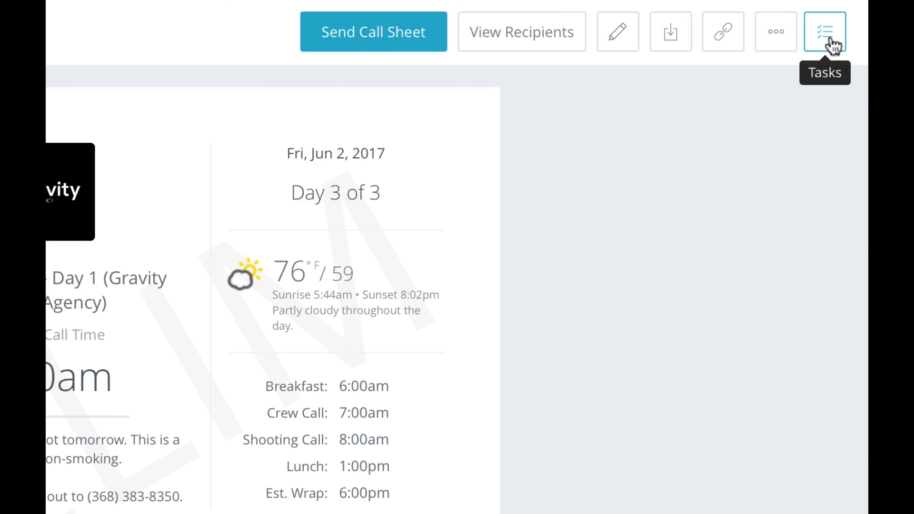
pyautogui.click(824, 32)
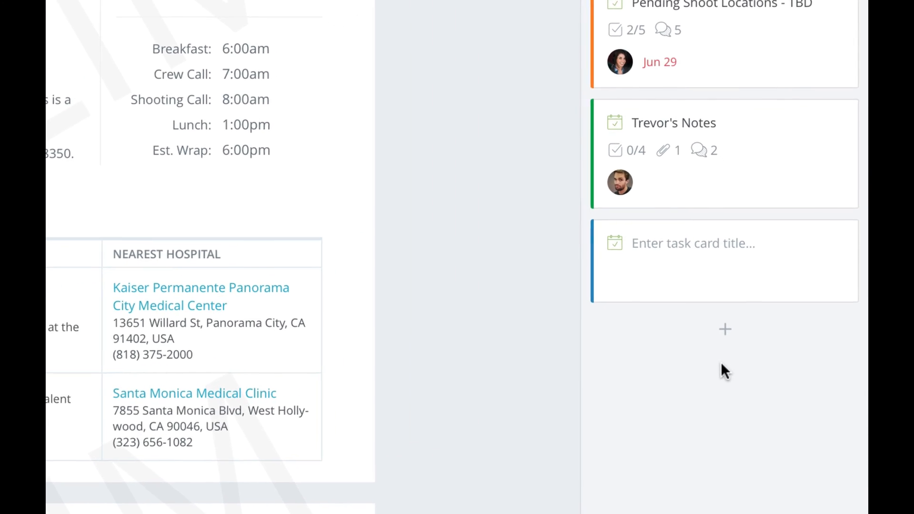
pyautogui.write('Call Sheet Refinements')
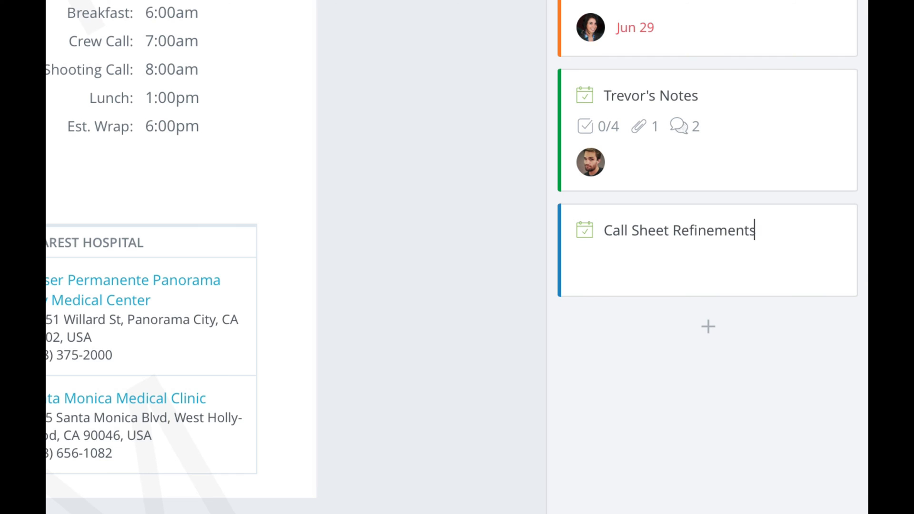
# Assign two teammates to Call Sheet Refinements and set its due date to Mar 30, 2017
pyautogui.click(678, 229)
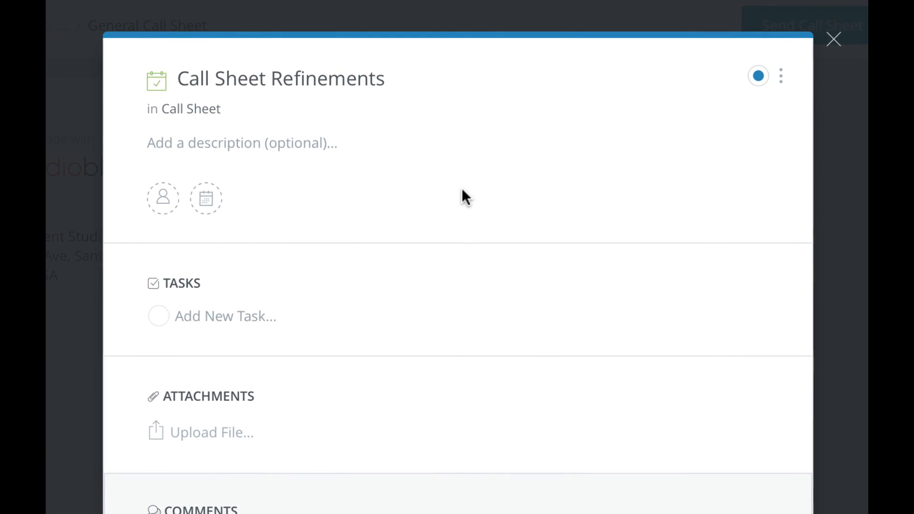
pyautogui.click(162, 198)
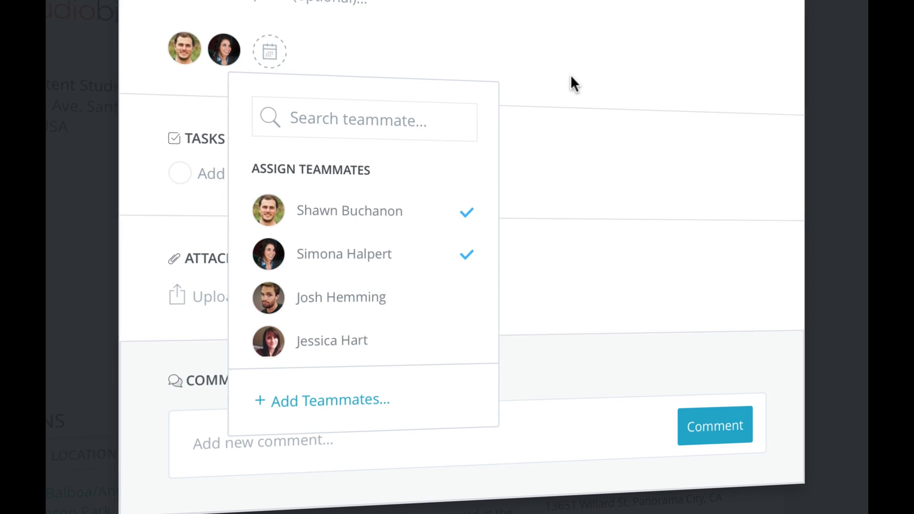
pyautogui.click(269, 51)
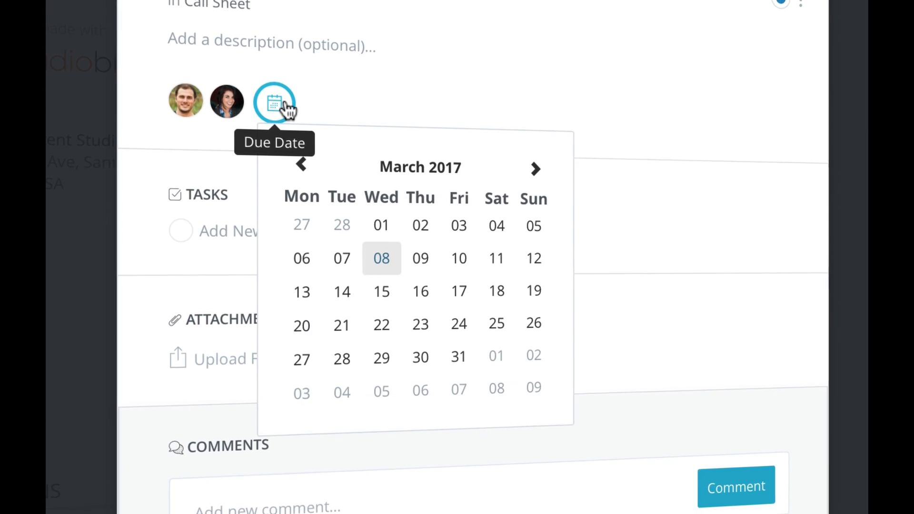
pyautogui.click(419, 357)
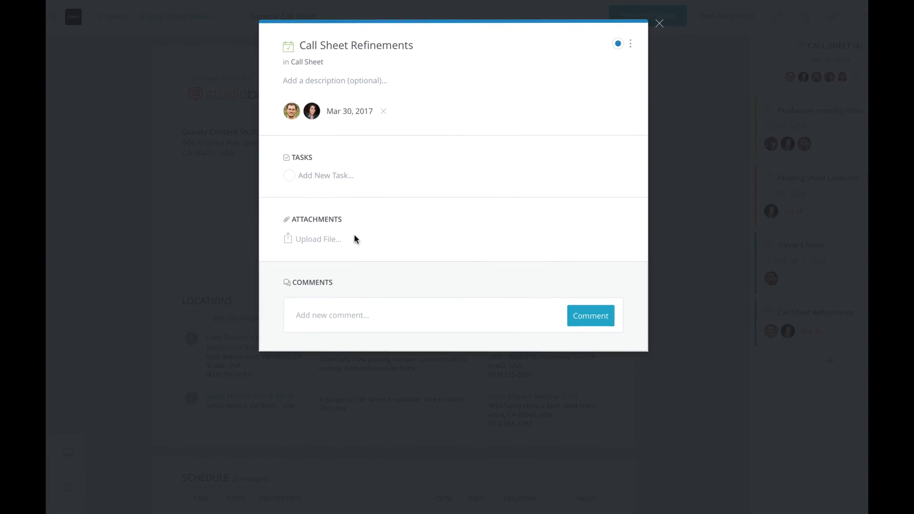
# Attach the Gravity logo image and add the to-do 'Fix any remaining...' to the card
pyautogui.click(317, 239)
pyautogui.write('Update the logo (attached).')
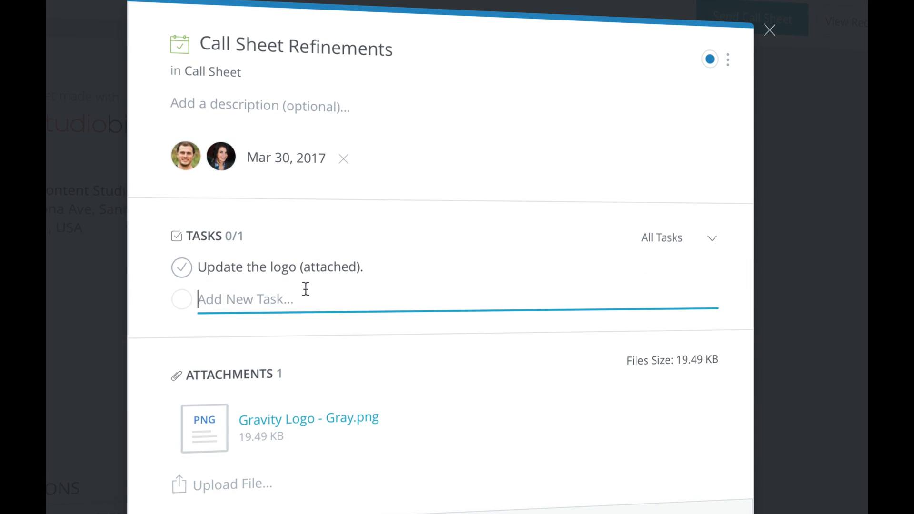
pyautogui.write('Fix any rema')
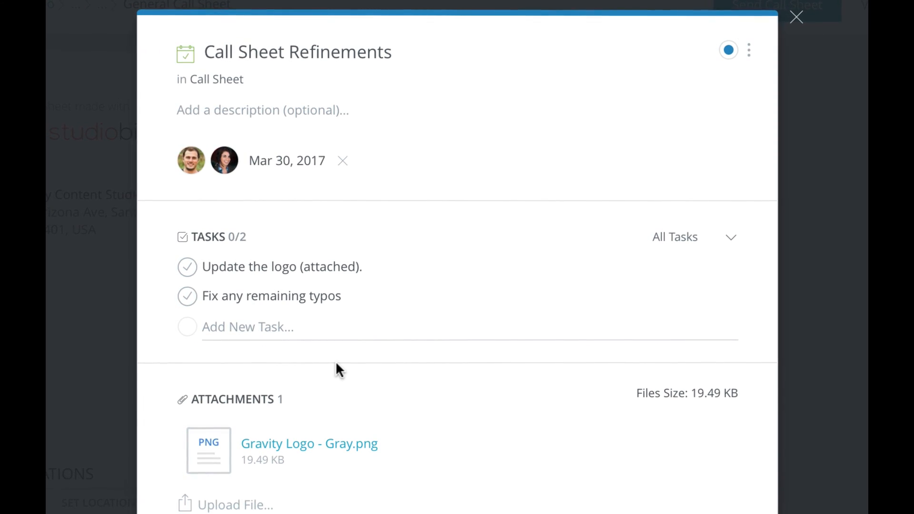
# Post the comment 'Updated the logo. Lmk what you think!' on the card
pyautogui.scroll(-3)
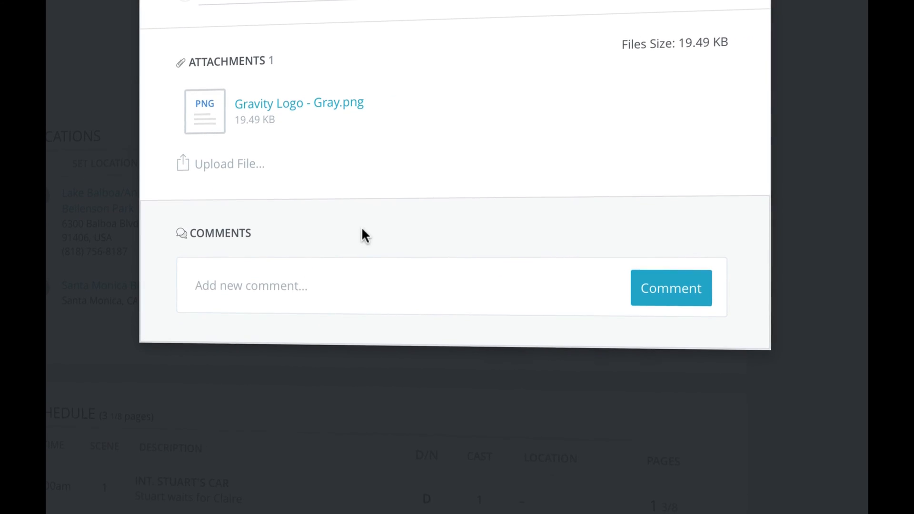
pyautogui.write('Updated the')
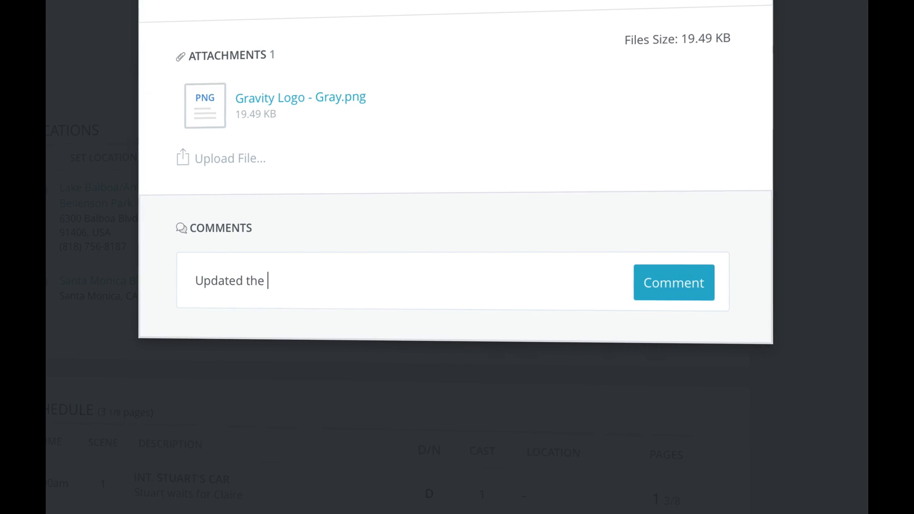
pyautogui.write('logo. Lmk what you think!')
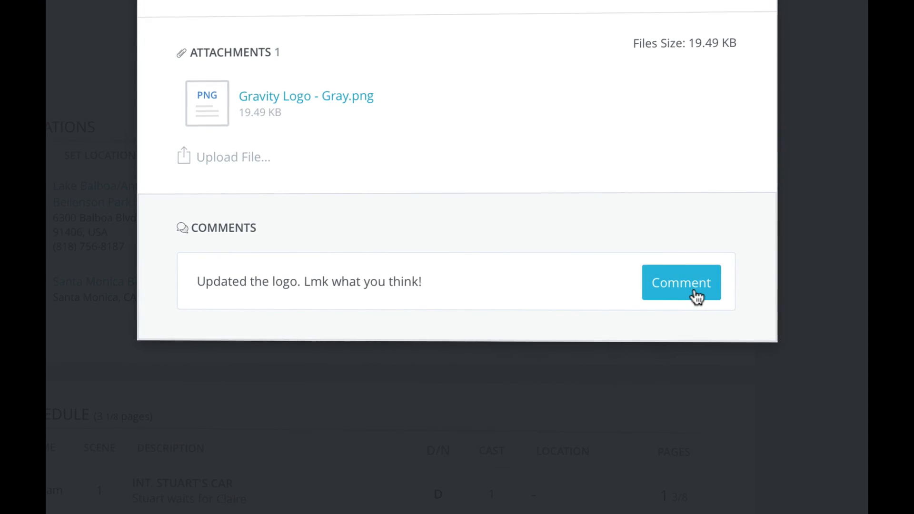
pyautogui.click(680, 282)
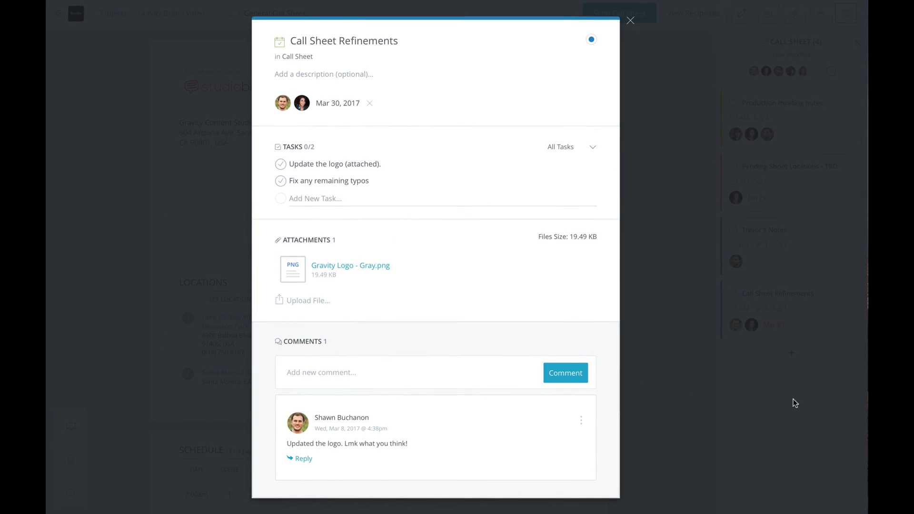
# Check off 'Update the logo' (1/2) and switch Call Sheet Refinements to the green Approved status
pyautogui.click(630, 20)
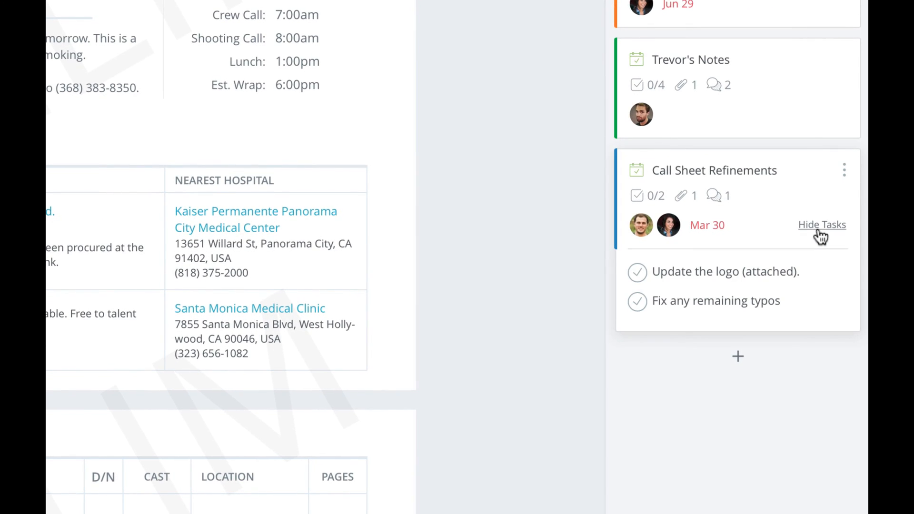
pyautogui.click(637, 271)
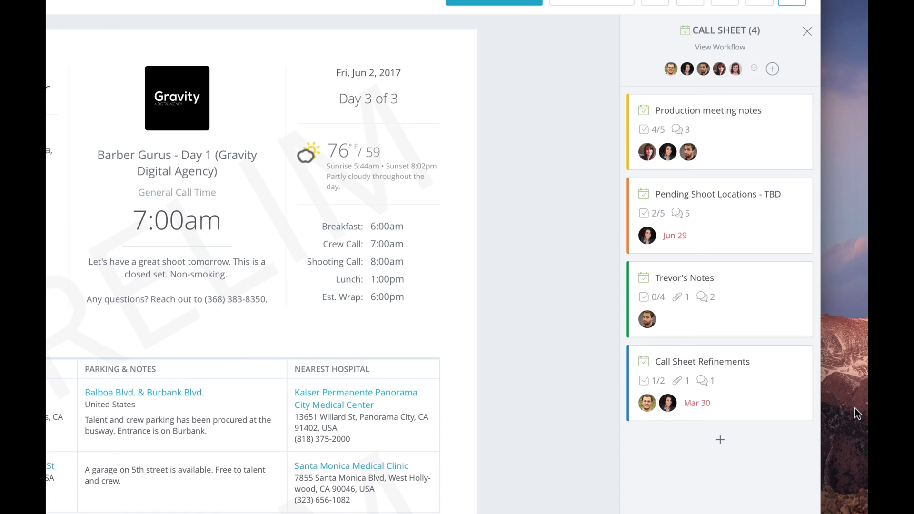
pyautogui.click(702, 362)
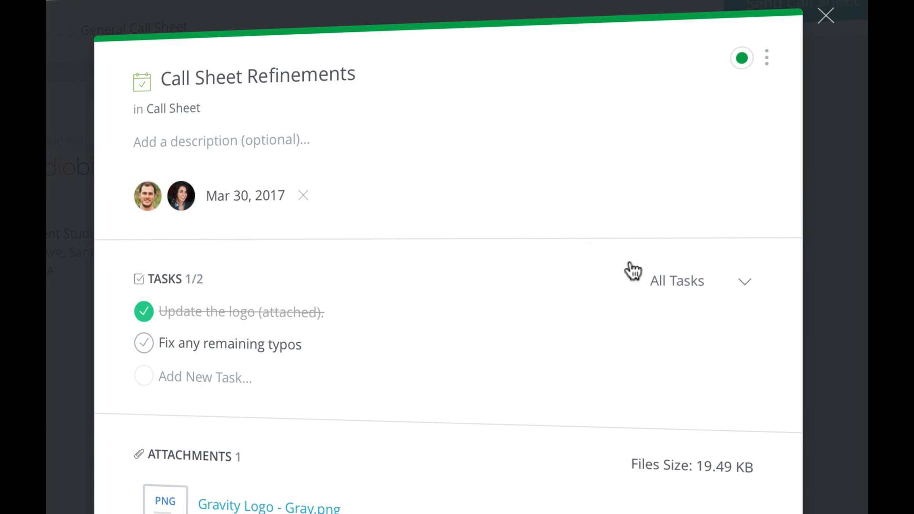
pyautogui.click(826, 17)
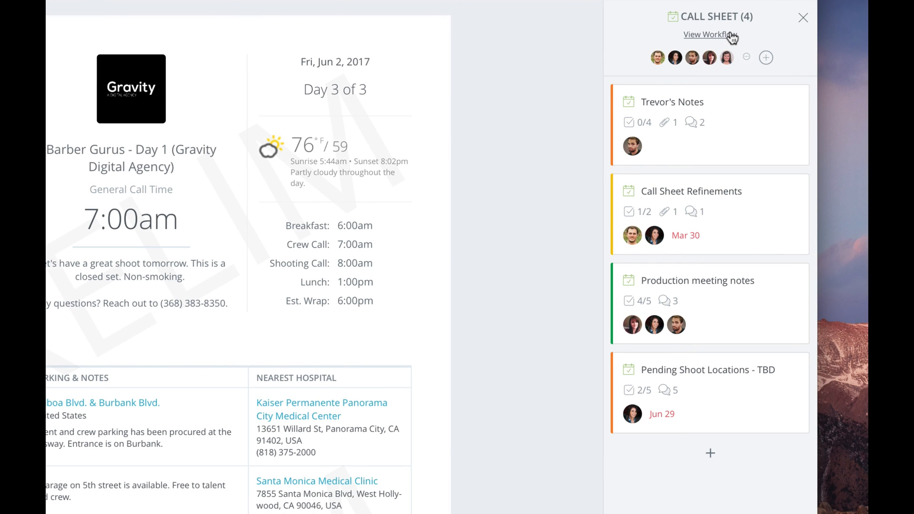
# Confirm Call Sheet Refinements under Approved on the workflow board, then go to the Gravity Brand Video stripboard
pyautogui.click(709, 34)
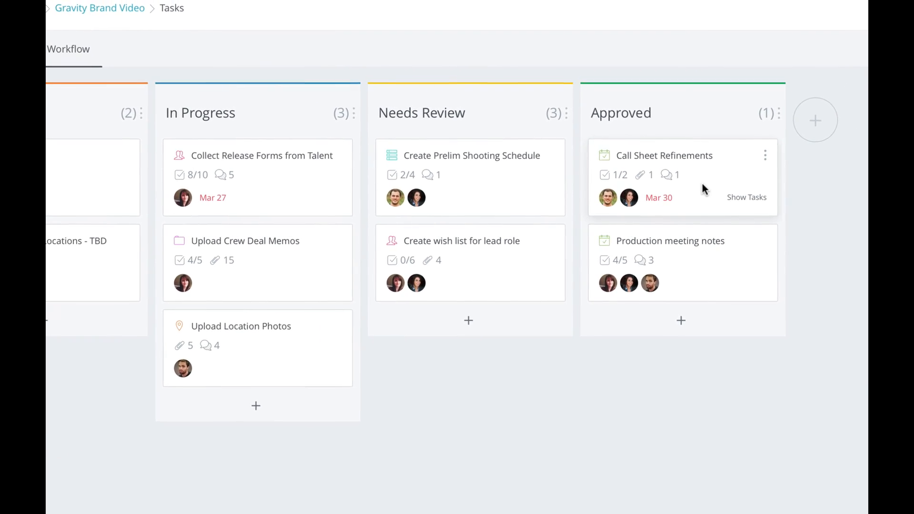
pyautogui.click(663, 155)
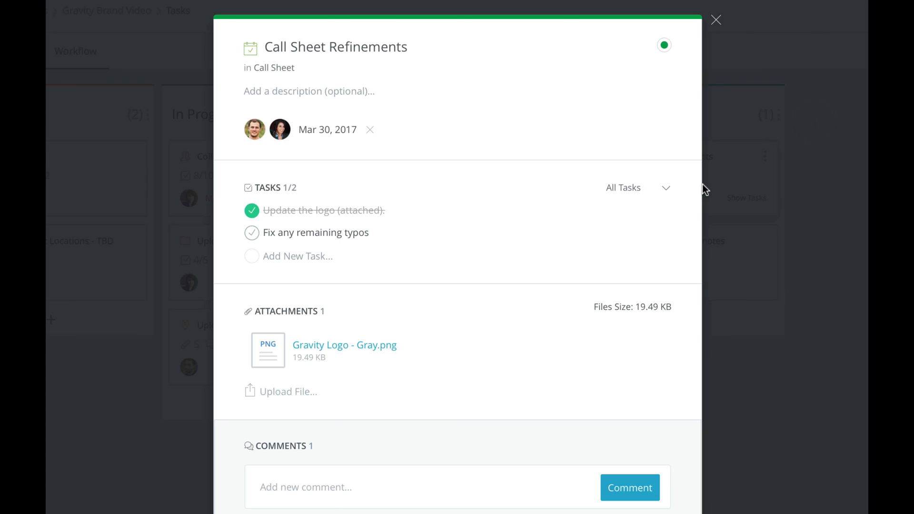
pyautogui.click(716, 20)
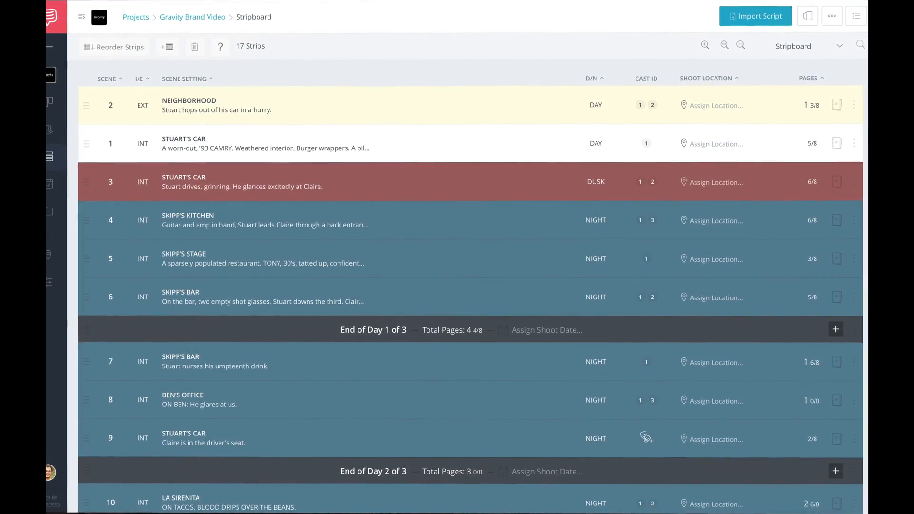
# Set Create Prelim Shooting Schedule to In Progress so it leaves Needs Review
pyautogui.click(856, 16)
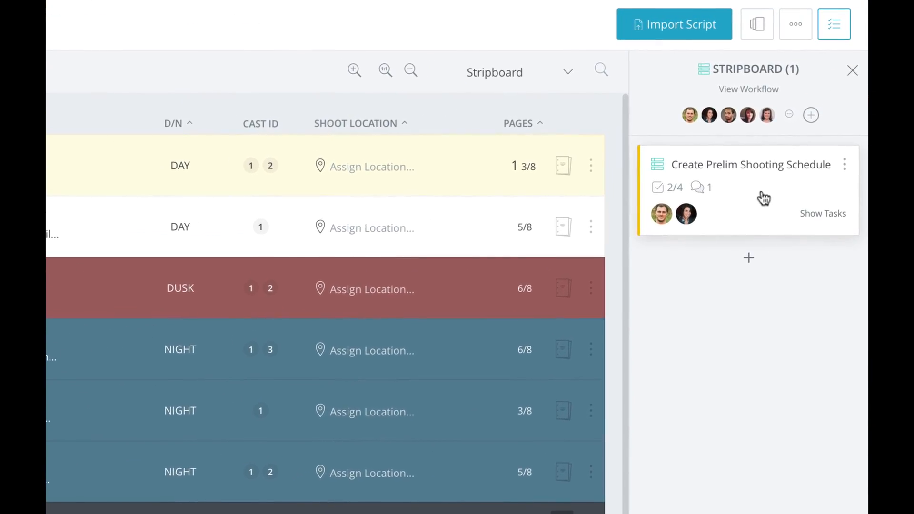
pyautogui.click(749, 163)
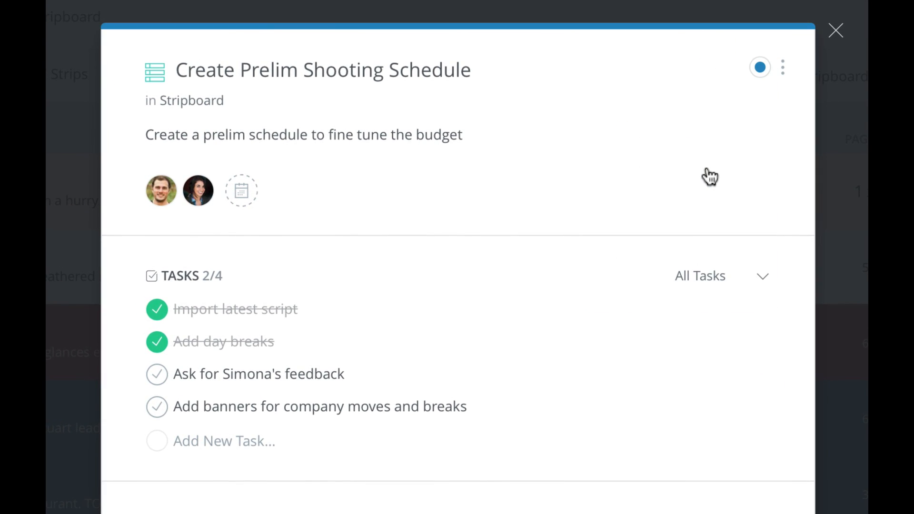
pyautogui.click(835, 30)
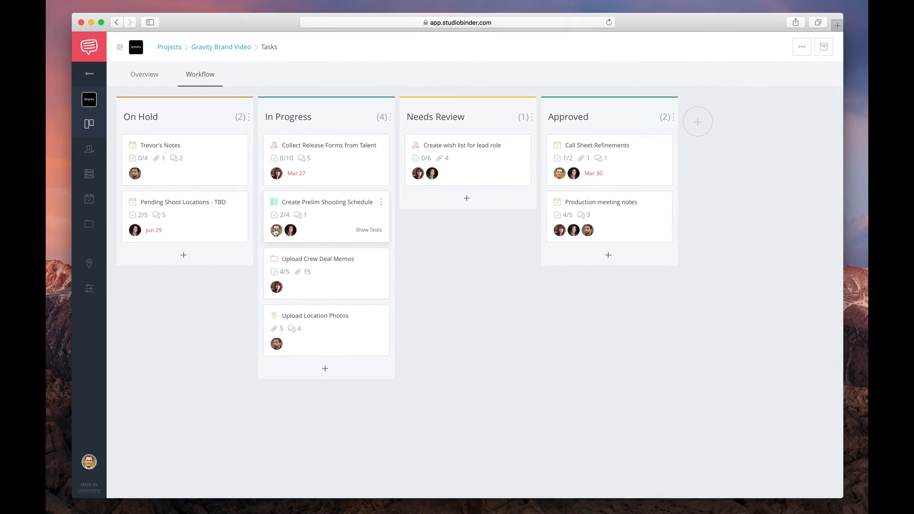
# Reply 'Great, done!' under Simona's comment on Create Prelim Shooting Schedule
pyautogui.click(327, 202)
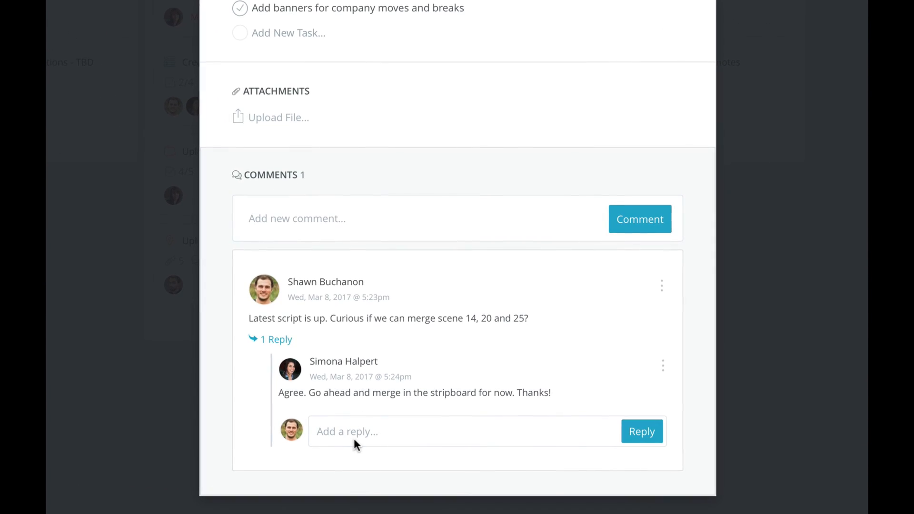
pyautogui.write('Great, done!')
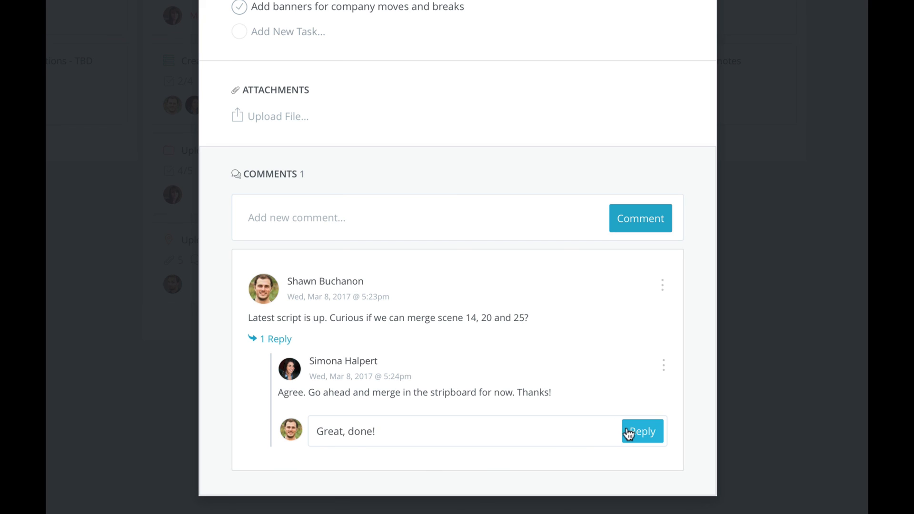
pyautogui.click(640, 431)
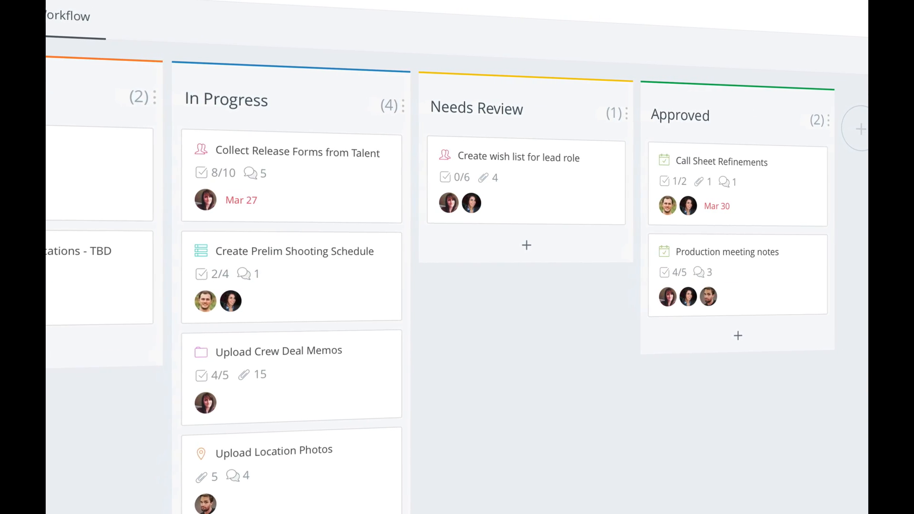
# Add a red 'Requires Revision' workflow column after Approved
pyautogui.click(860, 128)
pyautogui.write('Requires Revision')
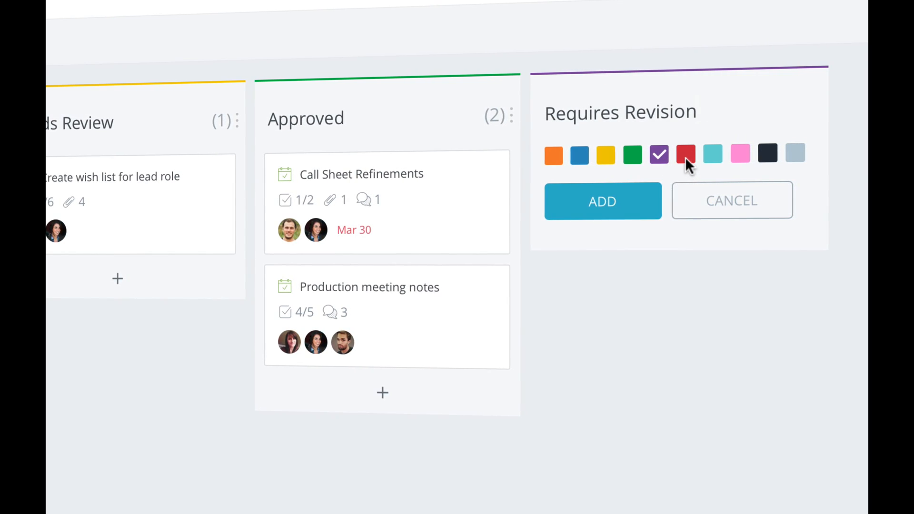
pyautogui.click(603, 200)
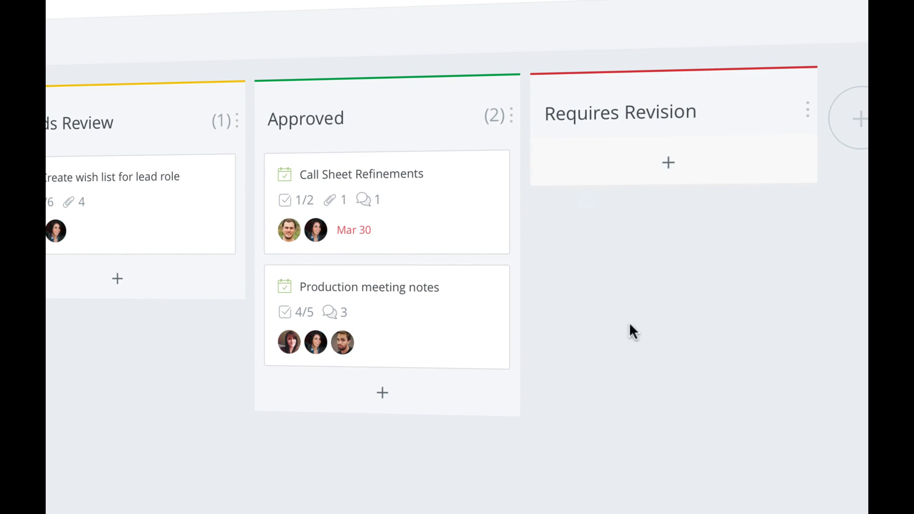